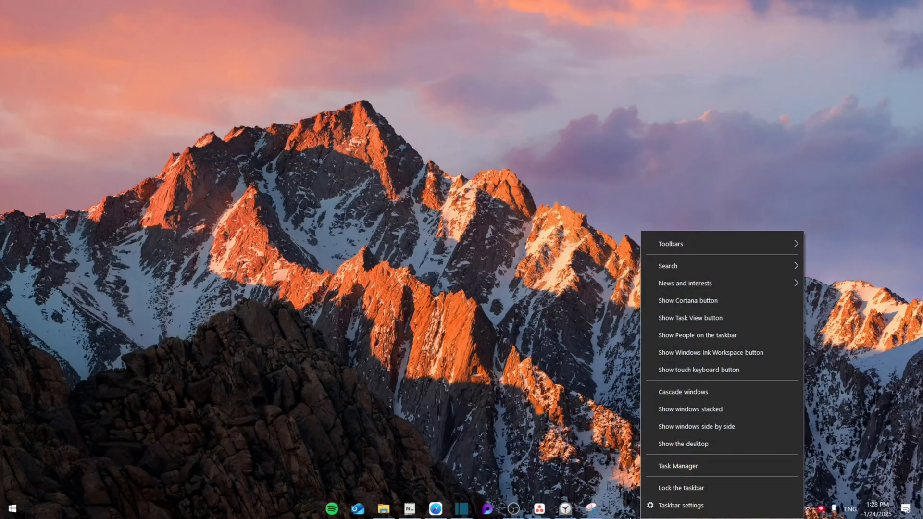
# Step: Briefly view Task Manager, then open C:\Riot Games\League of Legends in File Explorer
pyautogui.click(677, 466)
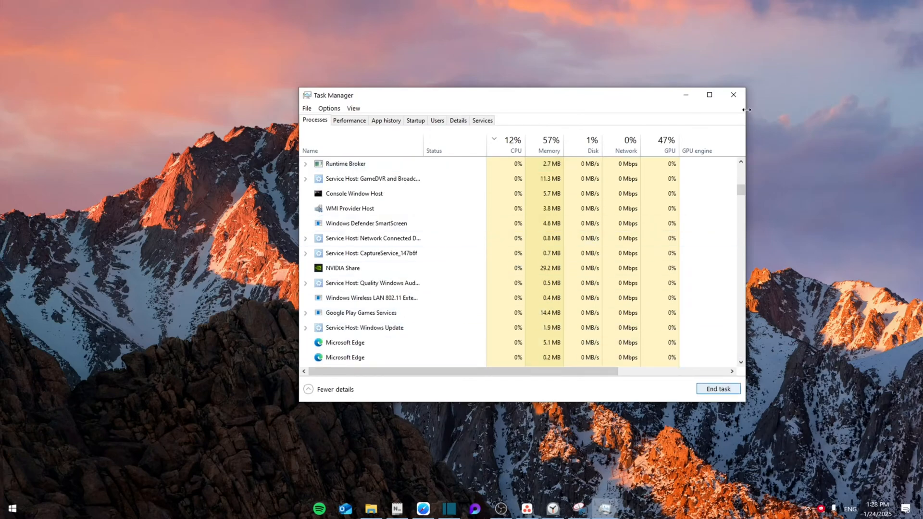
pyautogui.click(733, 95)
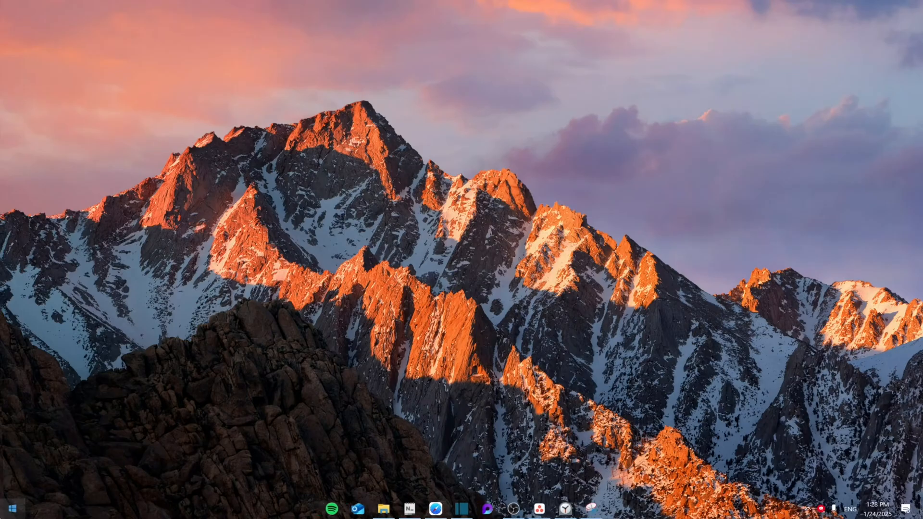
pyautogui.write('league of Legends')
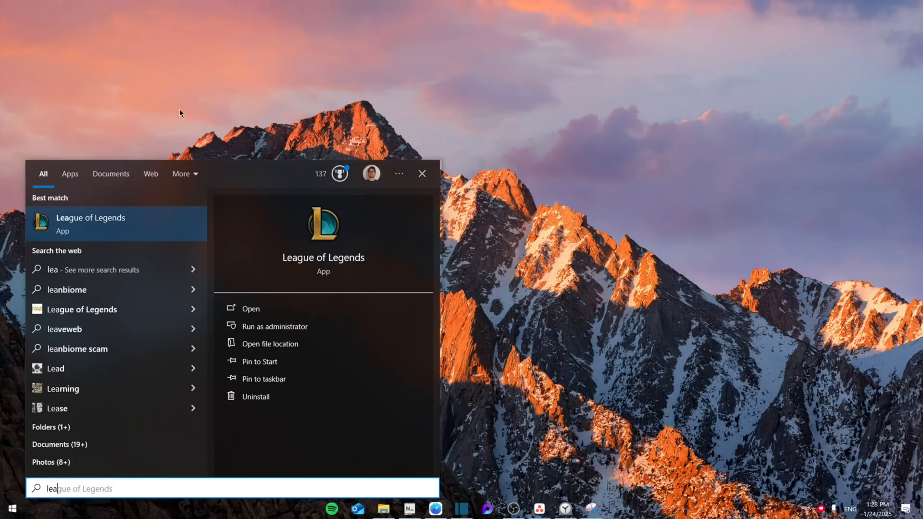
pyautogui.click(271, 343)
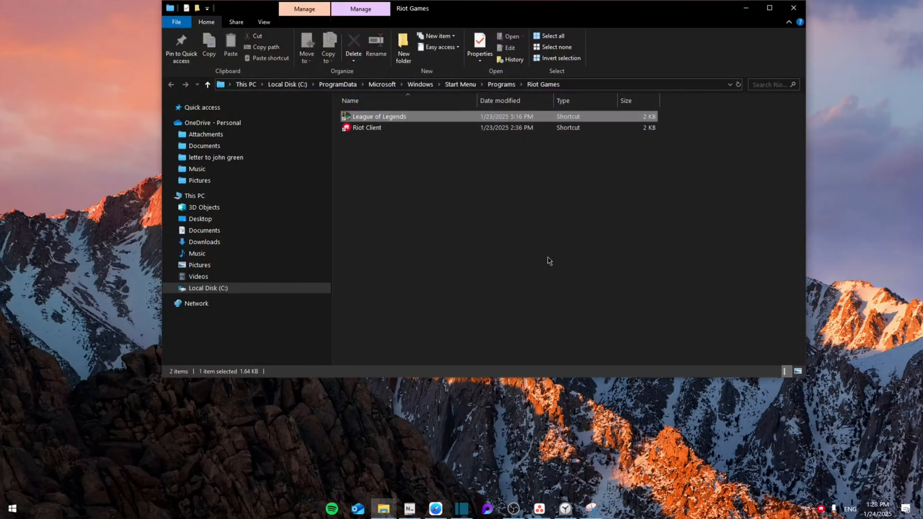
pyautogui.doubleClick(367, 127)
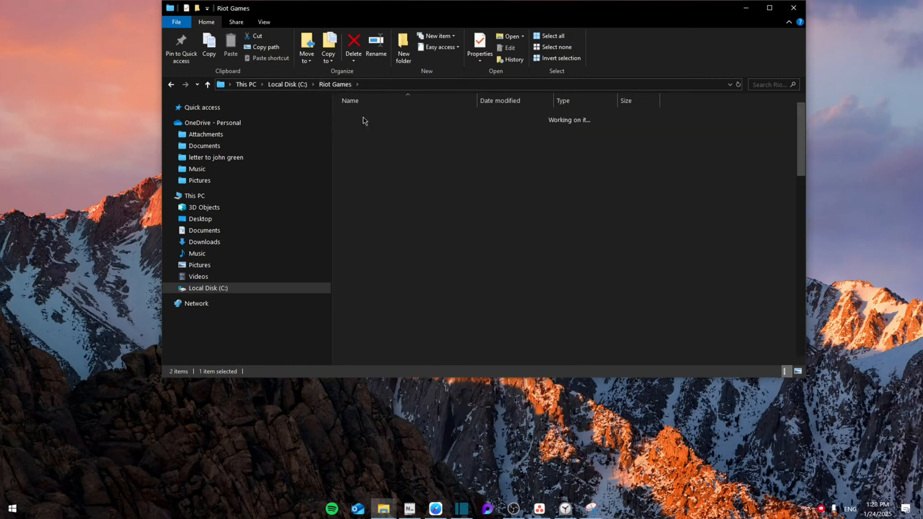
pyautogui.doubleClick(388, 83)
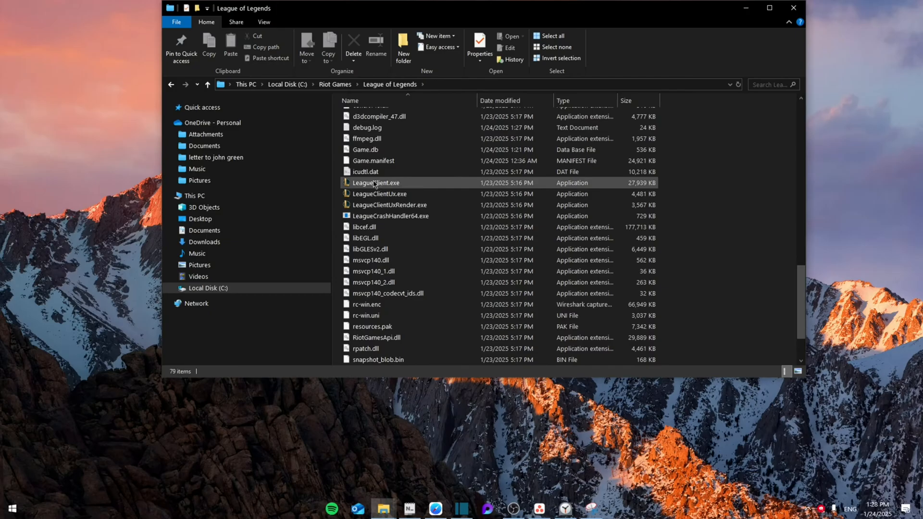
# Step: Give LeagueClient.exe Windows 8 compatibility, administrator rights, no fullscreen optimizations and high DPI override
pyautogui.rightClick(374, 183)
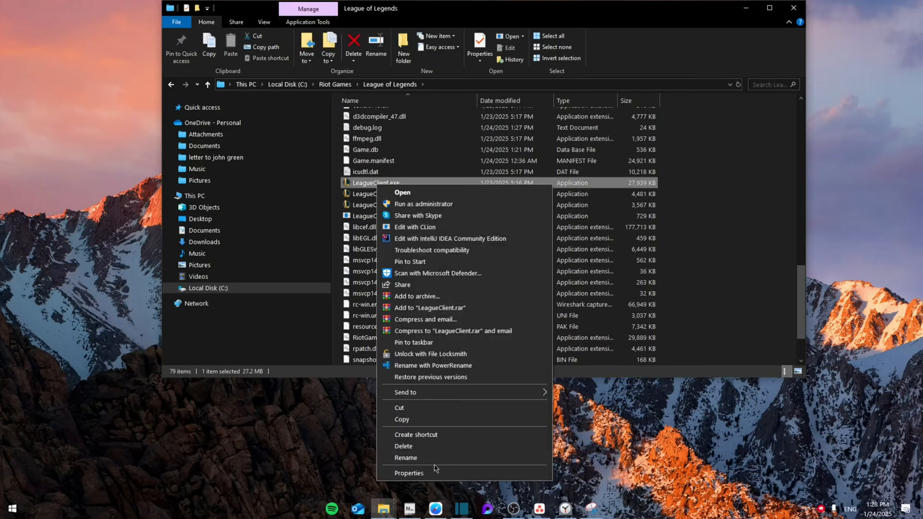
pyautogui.click(408, 473)
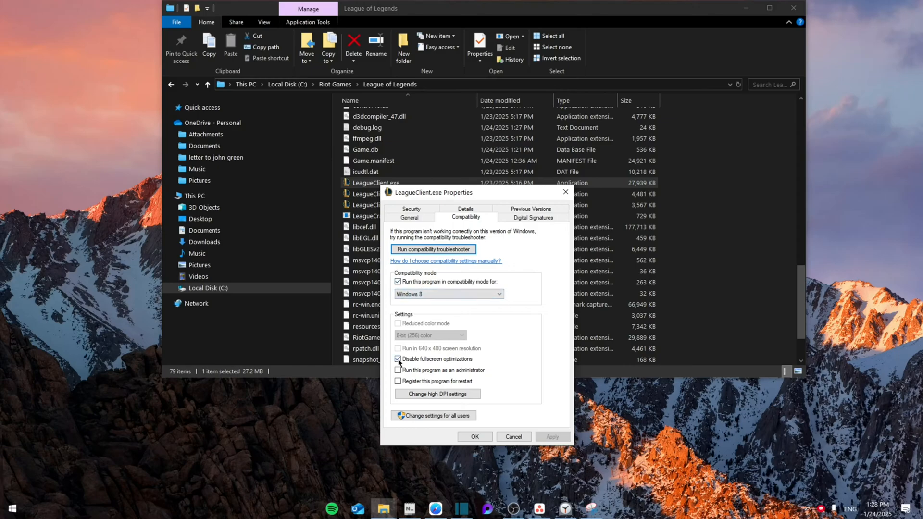
pyautogui.click(398, 370)
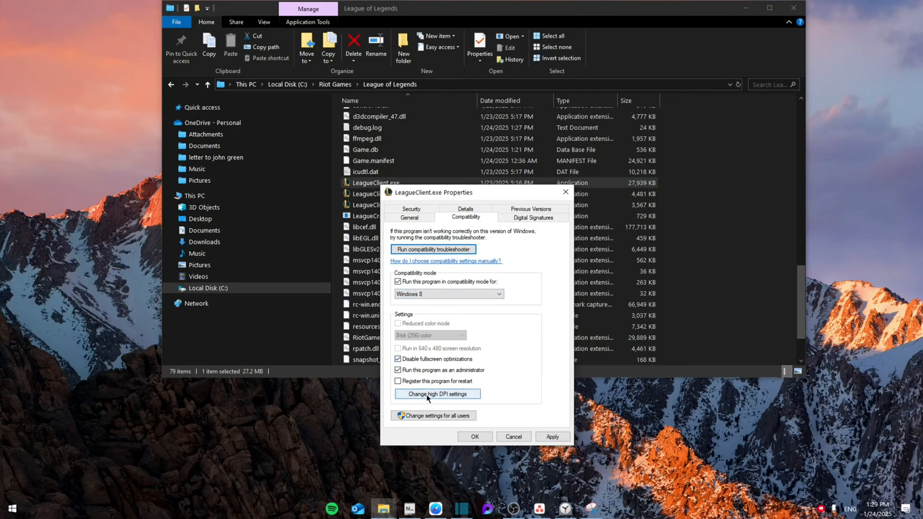
pyautogui.click(436, 394)
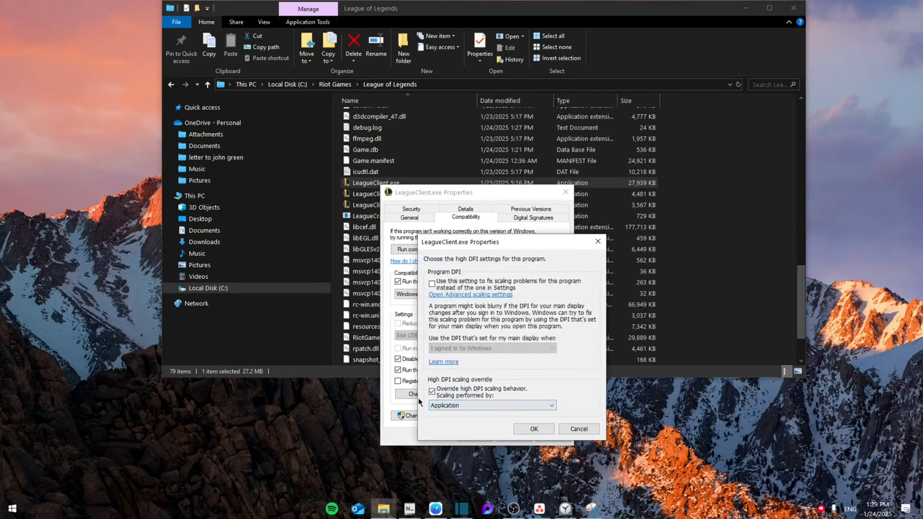
pyautogui.click(532, 428)
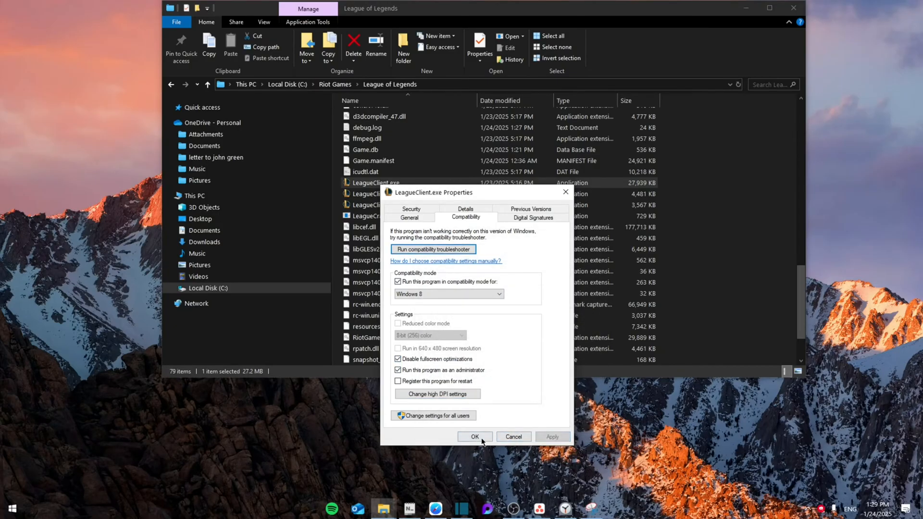
# Step: Confirm the LeagueClient.exe Properties dialog with OK to save the compatibility settings
pyautogui.click(475, 436)
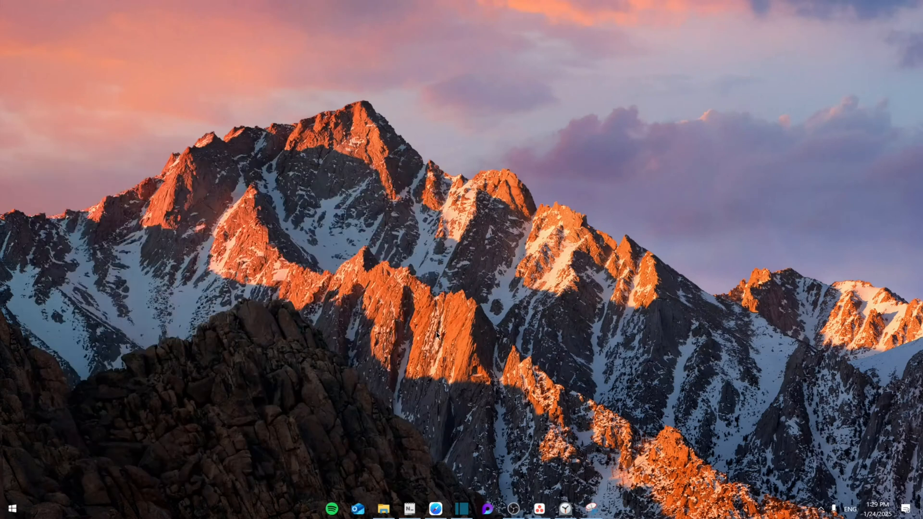
pyautogui.moveTo(588, 189)
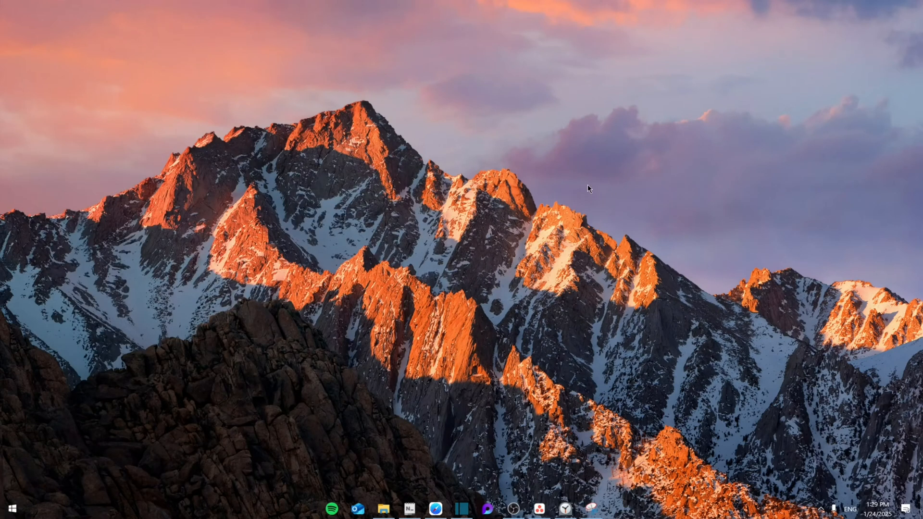